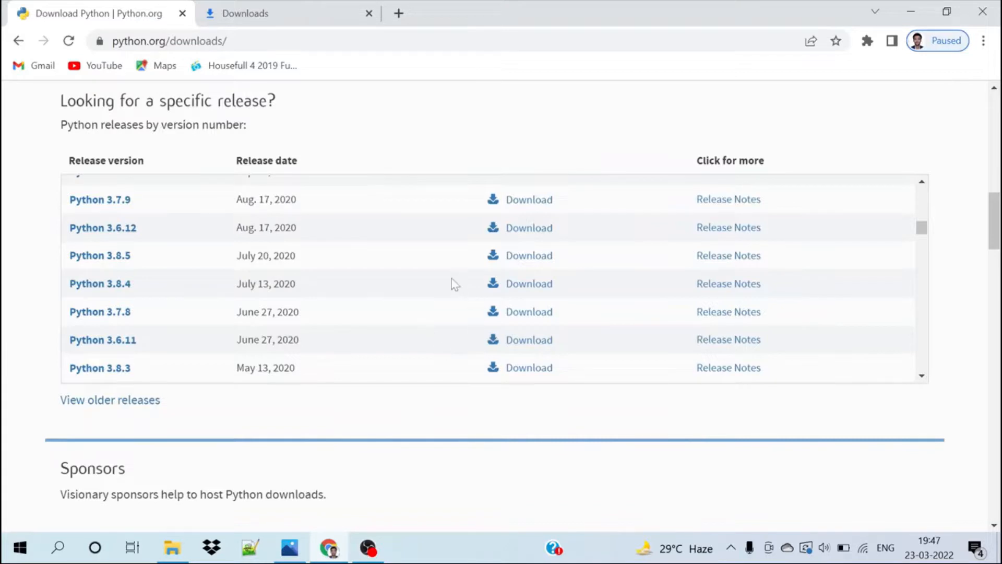
mouse_move(383, 421)
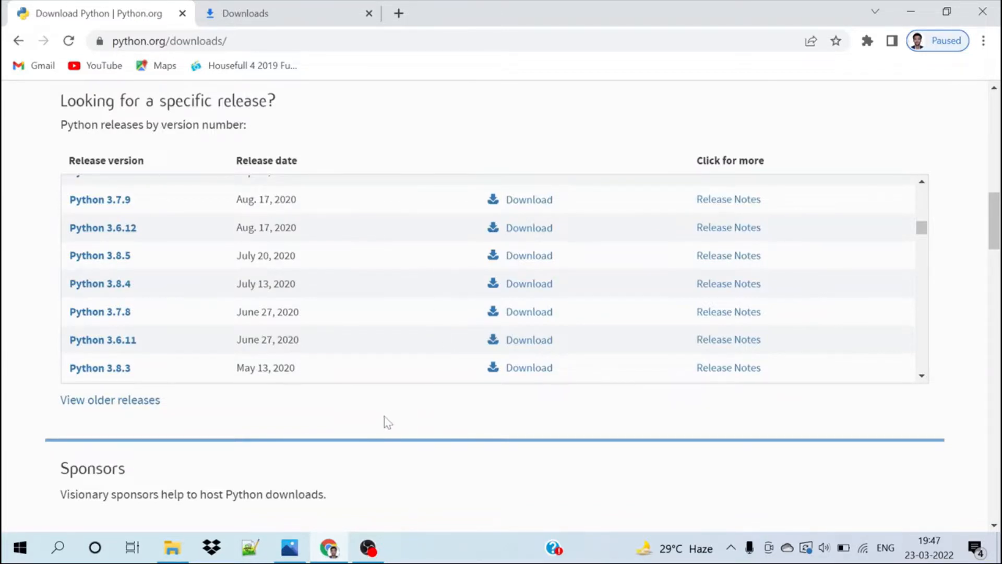
mouse_move(292, 524)
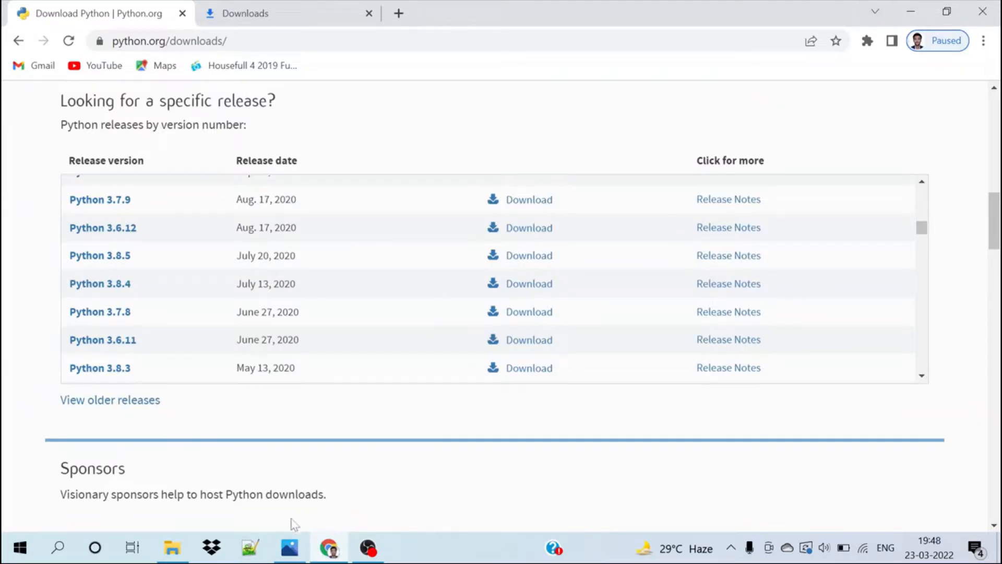
Step: Show the screenshot of the ChatterBot error 'Python 3.9.1 not in <=3.8,>=3.4' enlarged in Photos
left_click(290, 548)
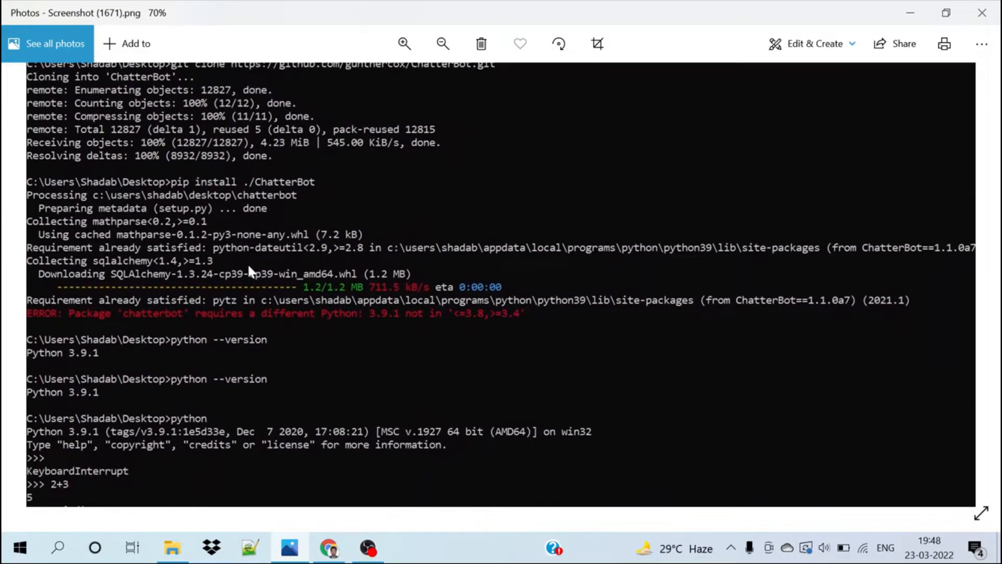
left_click(403, 44)
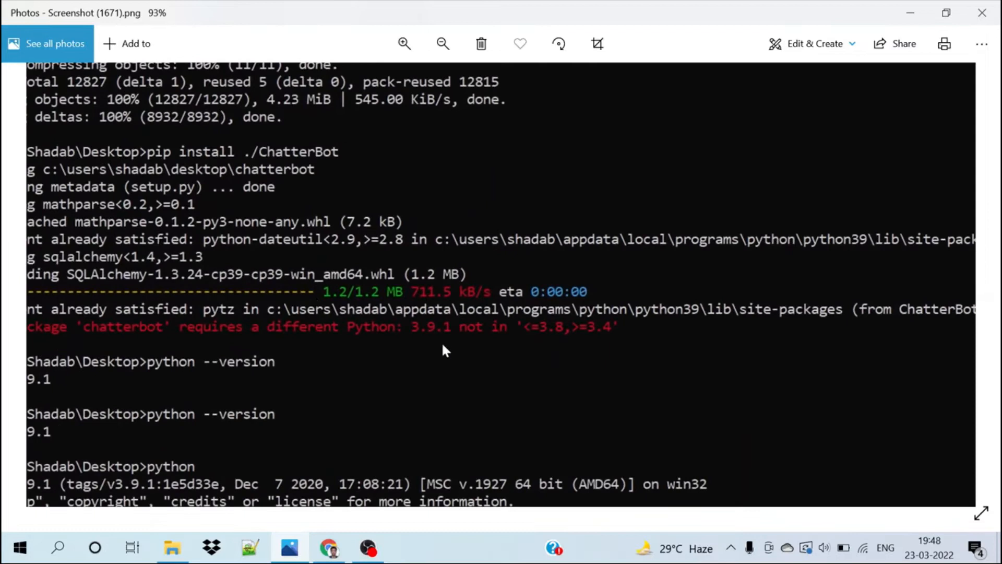
mouse_move(529, 337)
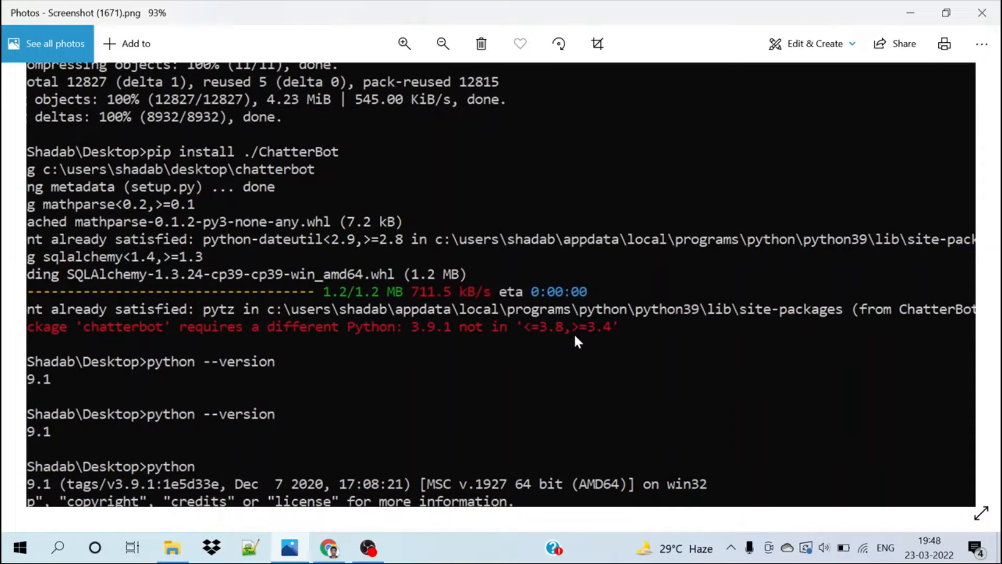
mouse_move(605, 338)
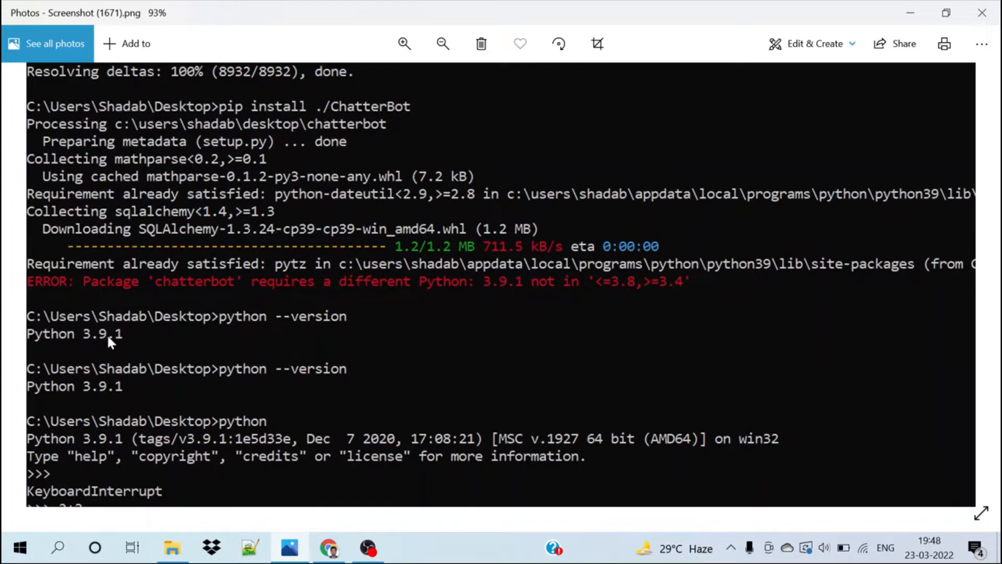
mouse_move(438, 269)
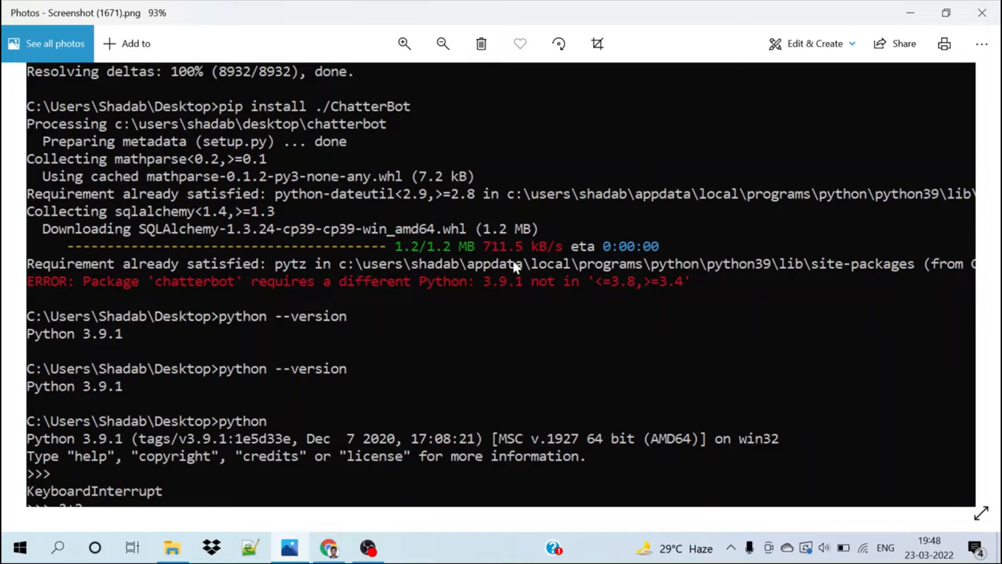
mouse_move(734, 154)
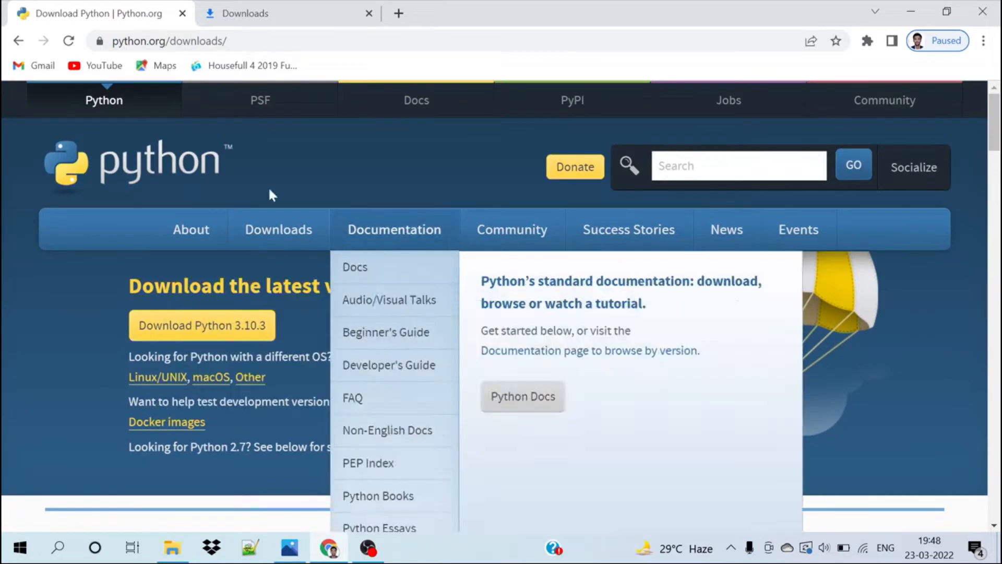
Step: Bring the python.org specific-release list to the 2019 entries showing Python 3.8.0
scroll("down", 3)
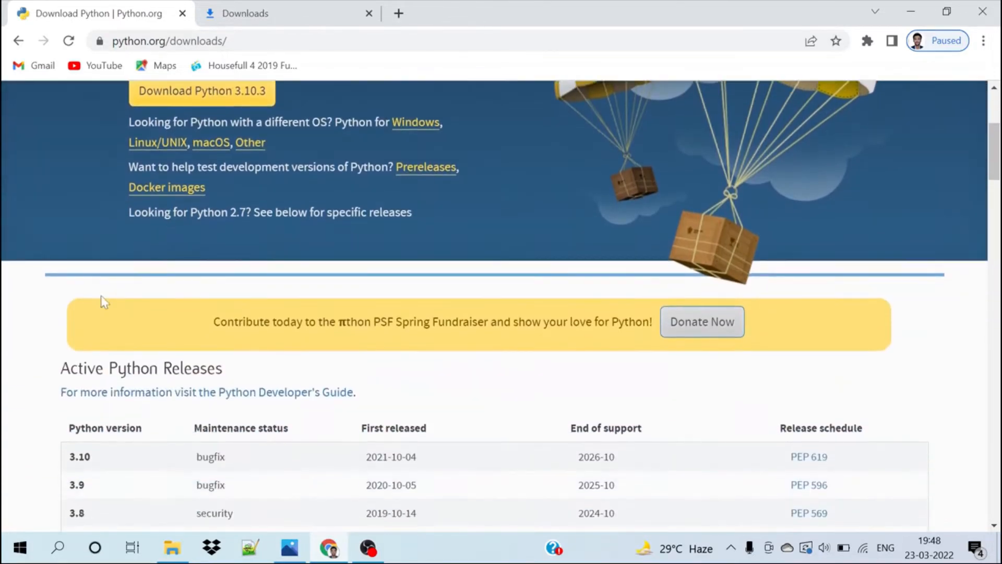
scroll("down", 3)
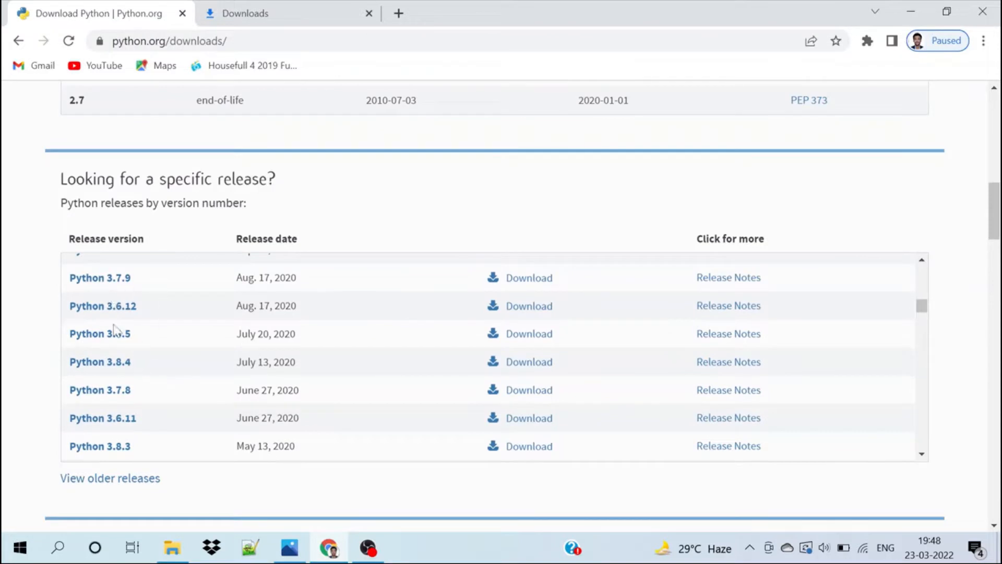
mouse_move(142, 310)
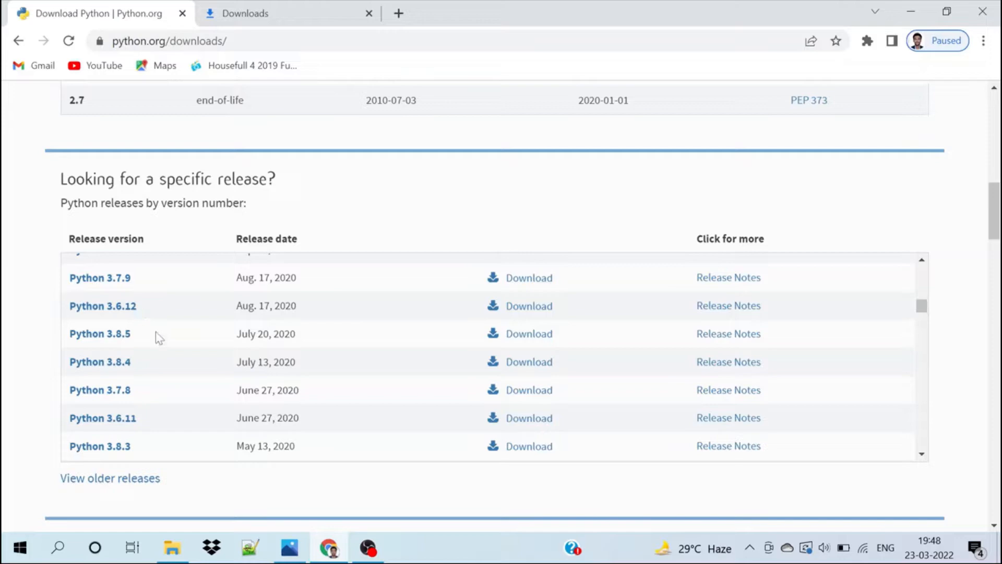
left_click(288, 548)
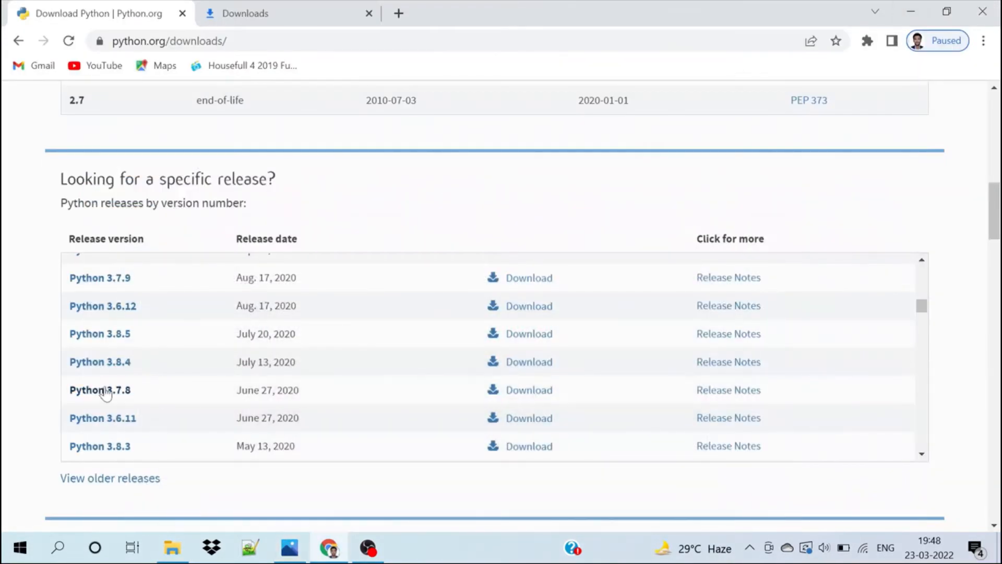
mouse_move(139, 374)
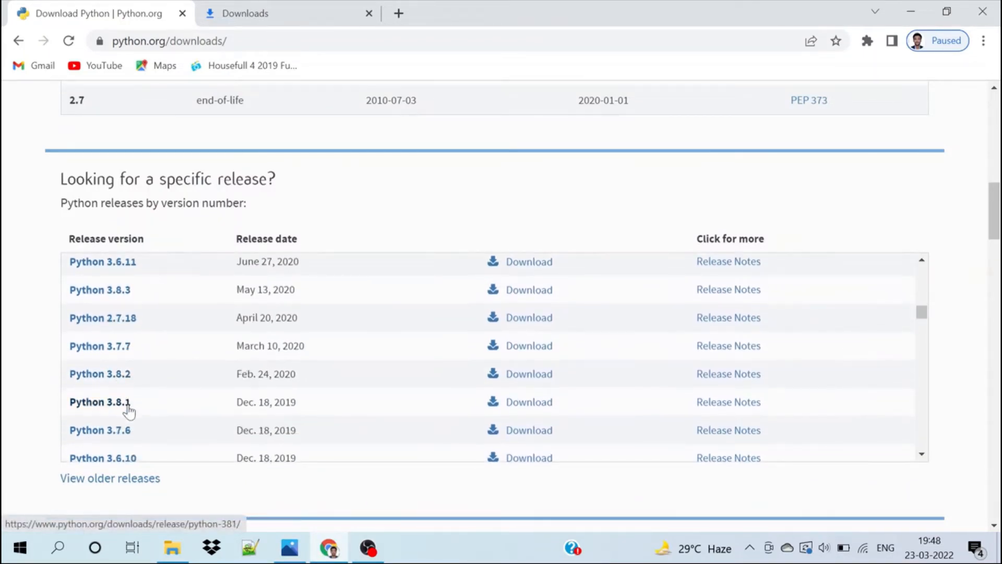
scroll("down", 3)
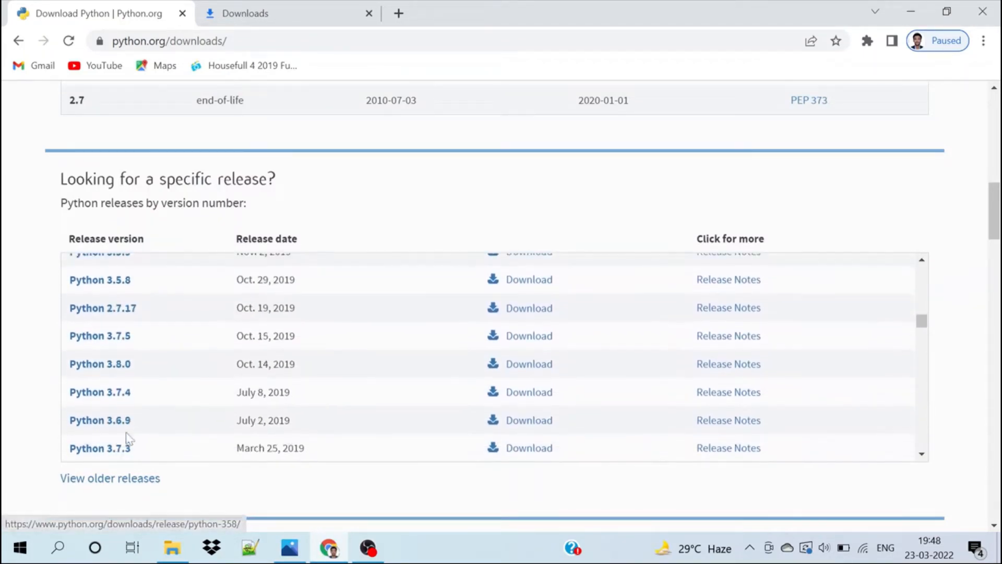
Step: From the Python 3.8.0 release page, download the Windows x86-64 installer python-3.8.0-amd64.exe
left_click(100, 363)
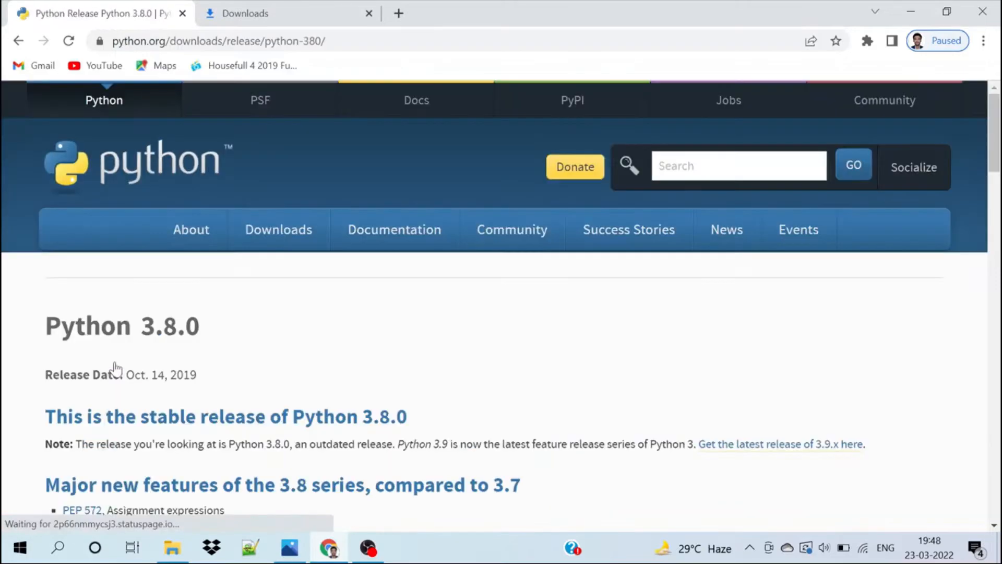
scroll("down", 3)
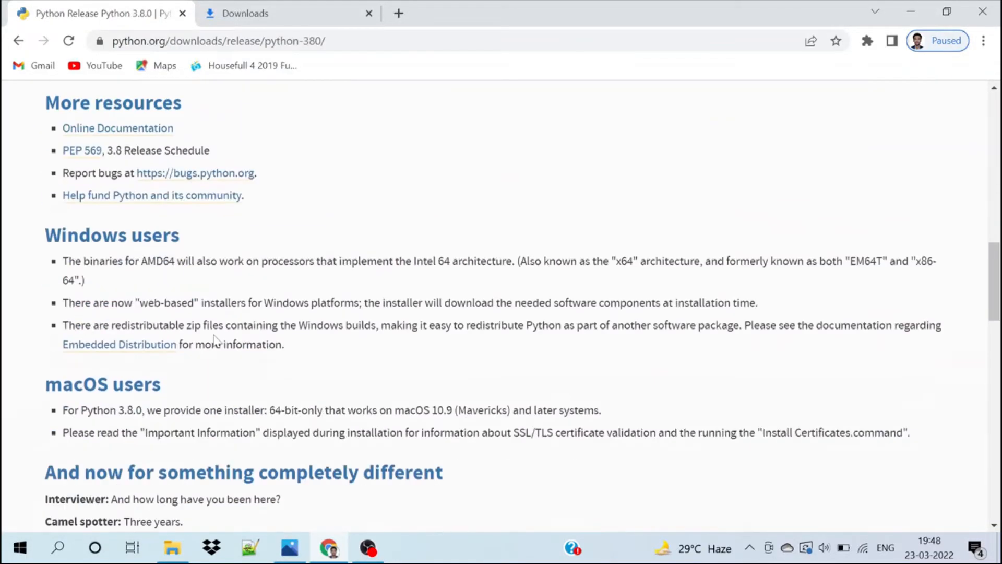
scroll("down", 3)
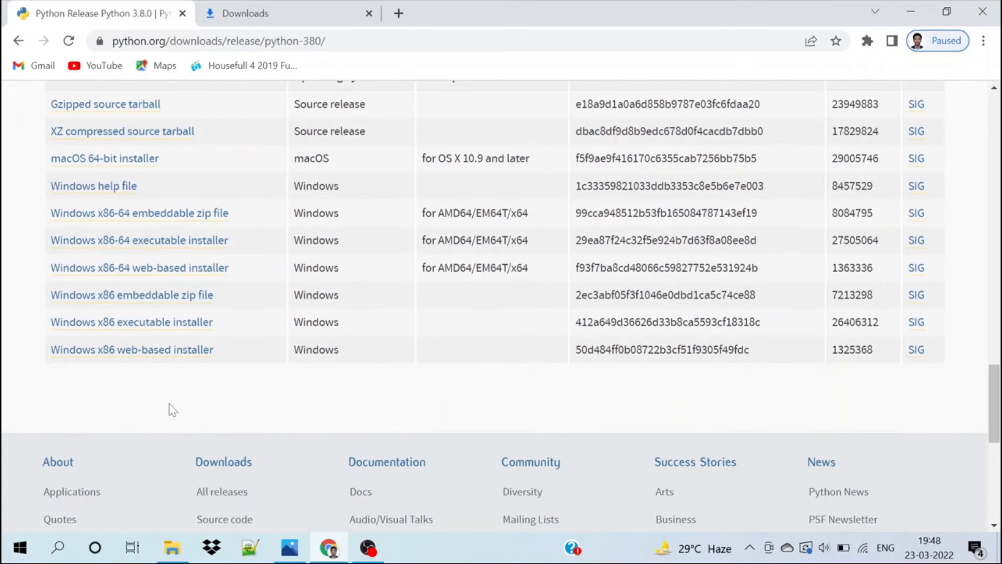
mouse_move(115, 213)
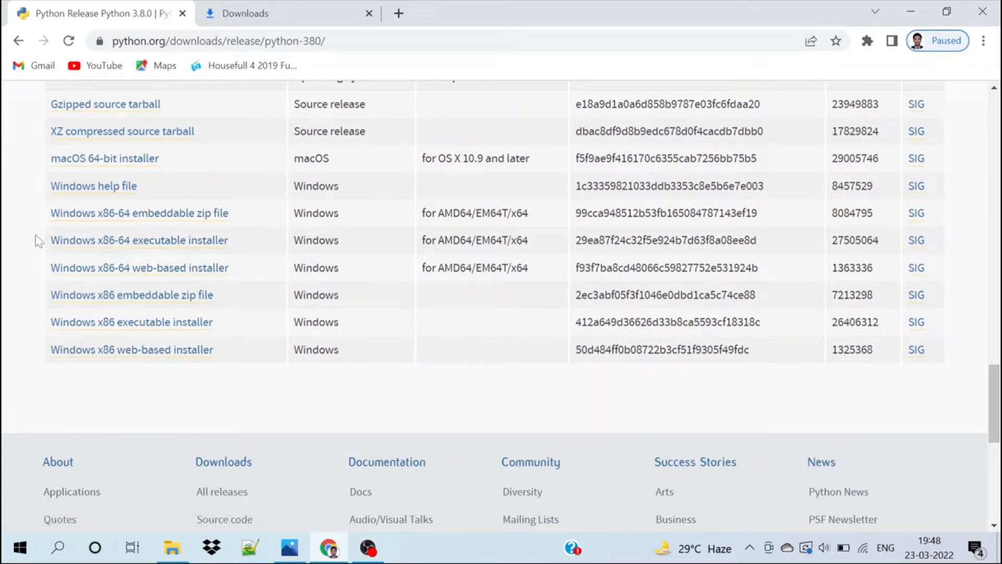
mouse_move(54, 201)
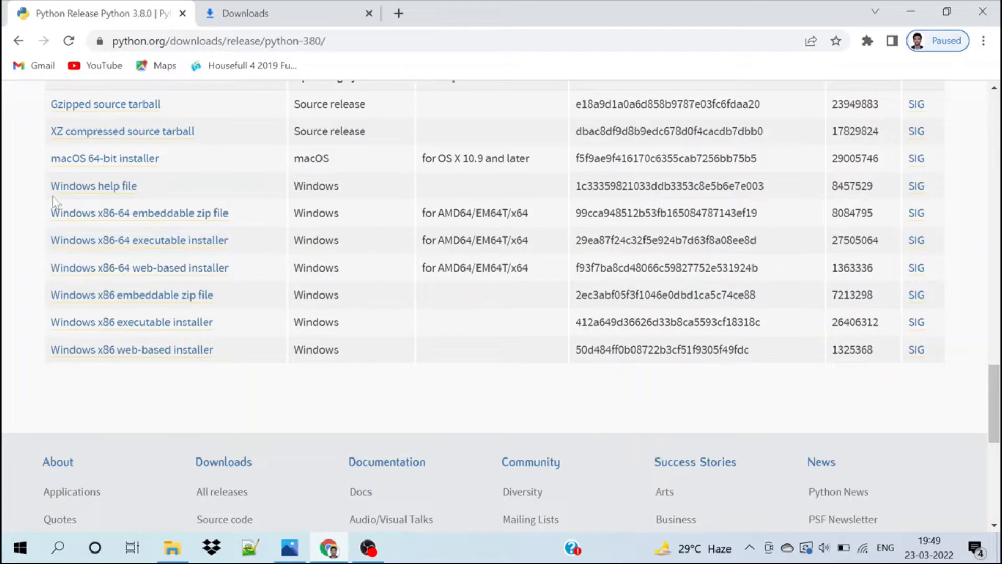
mouse_move(139, 267)
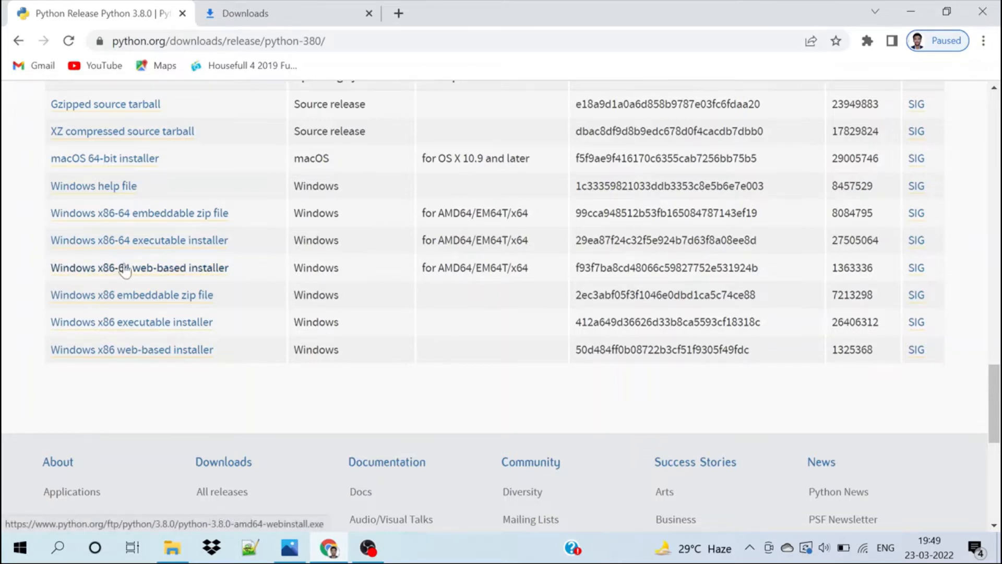
mouse_move(156, 244)
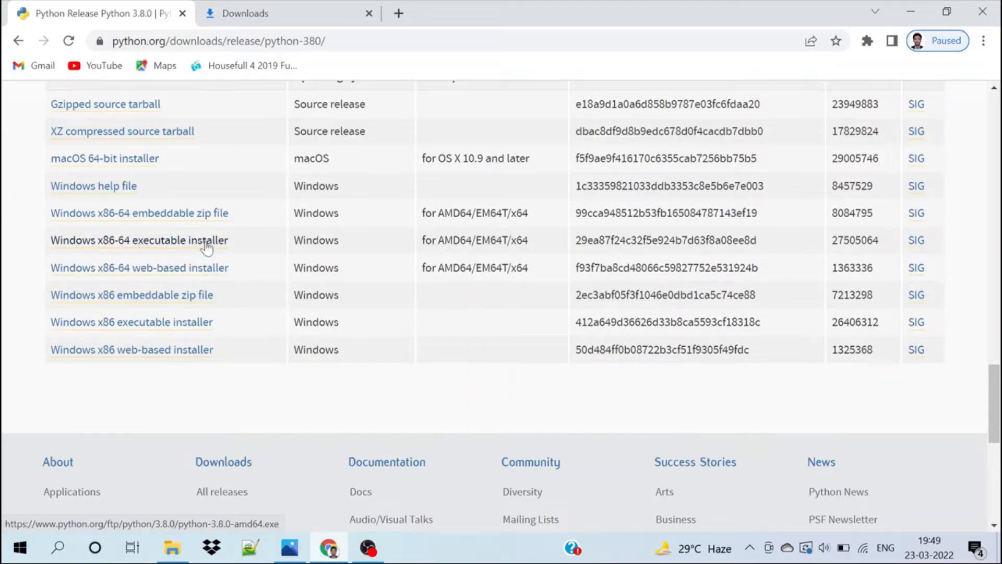
left_click(139, 240)
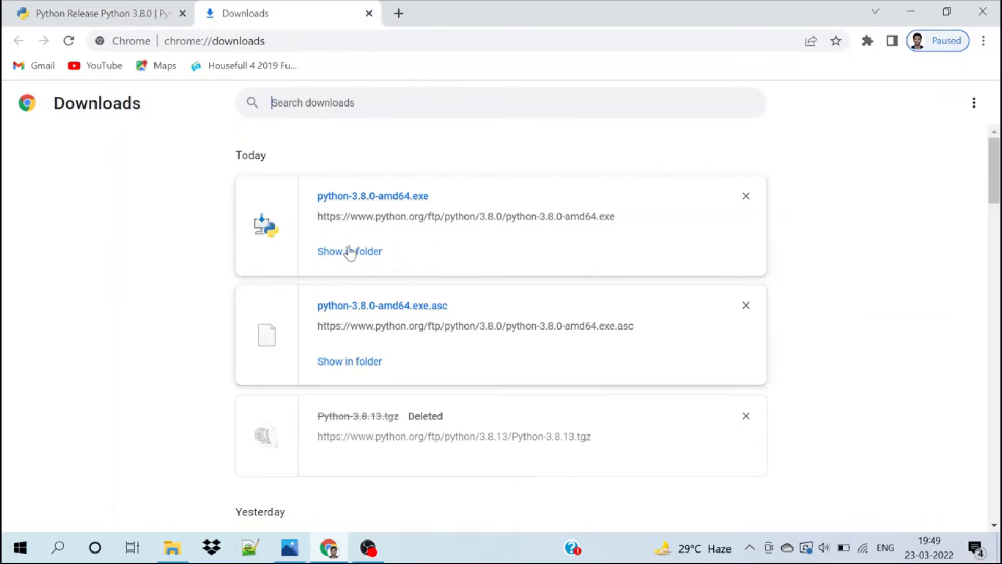
mouse_move(355, 200)
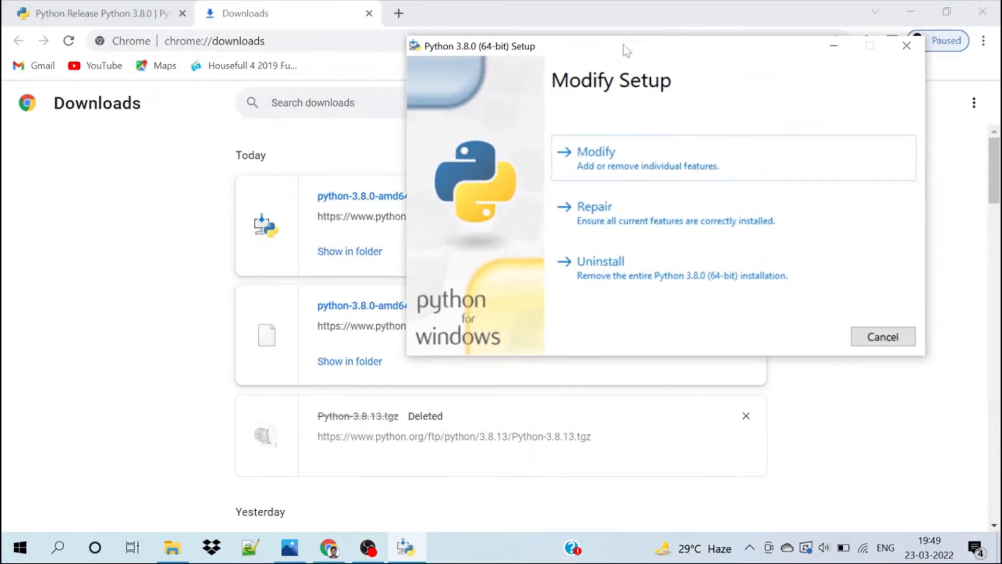
mouse_move(630, 293)
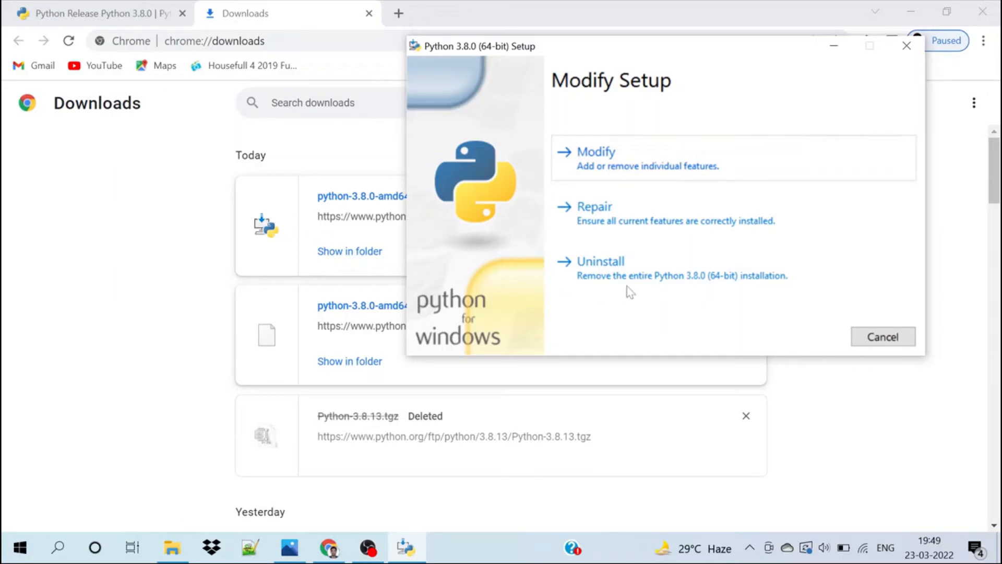
Step: Launch python-3.8.0-amd64.exe, which shows the Modify/Repair/Uninstall setup window
left_click(882, 337)
type("p")
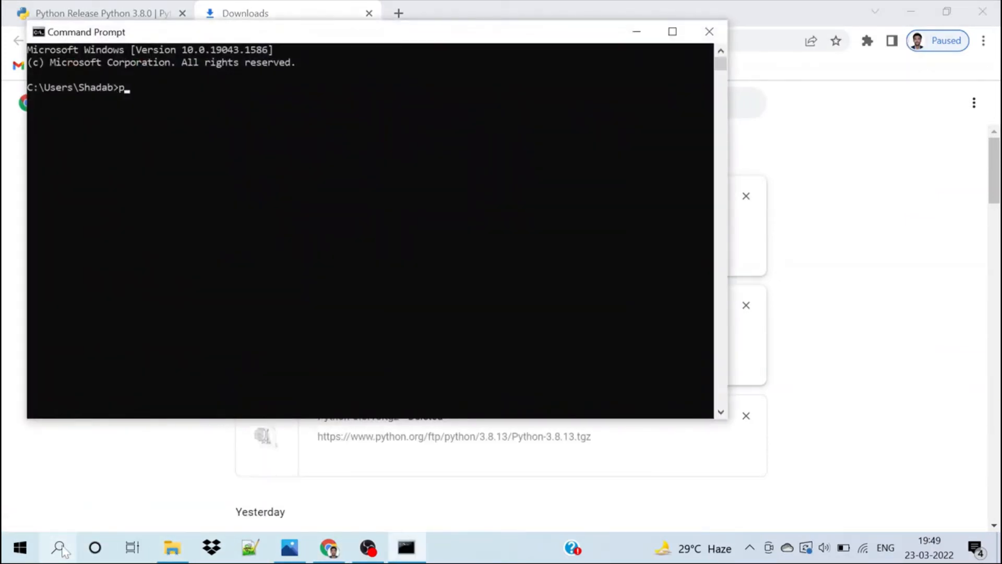
Step: Run 'python --version' reporting 3.8.0, then 'pip install chatterbot' with requirements satisfied
type("ython")
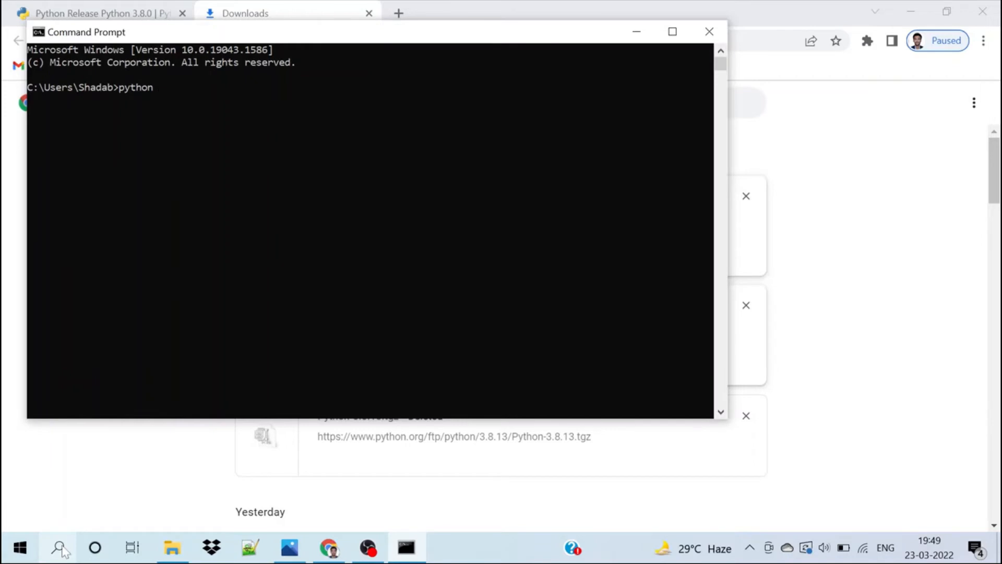
type("-version")
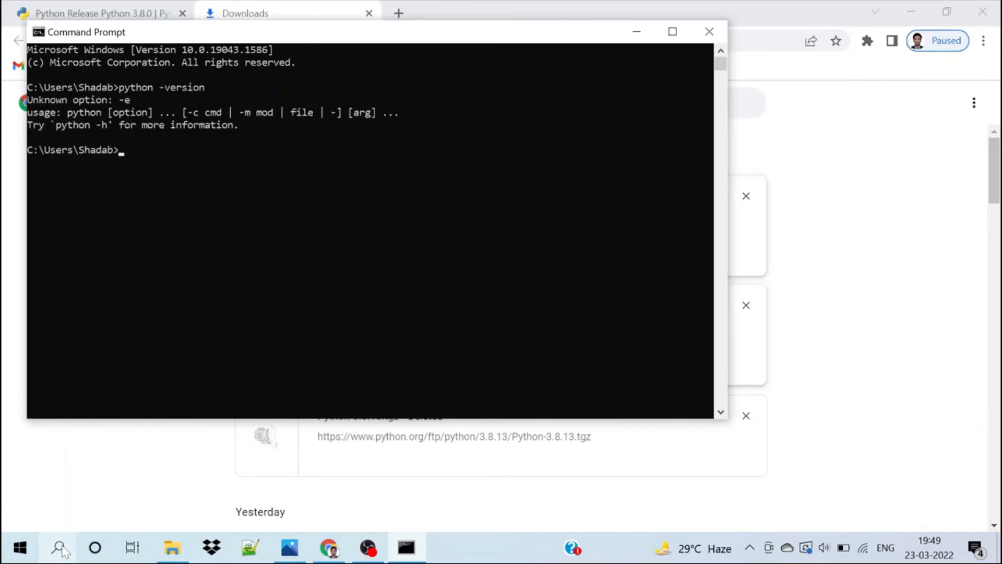
type("python -version")
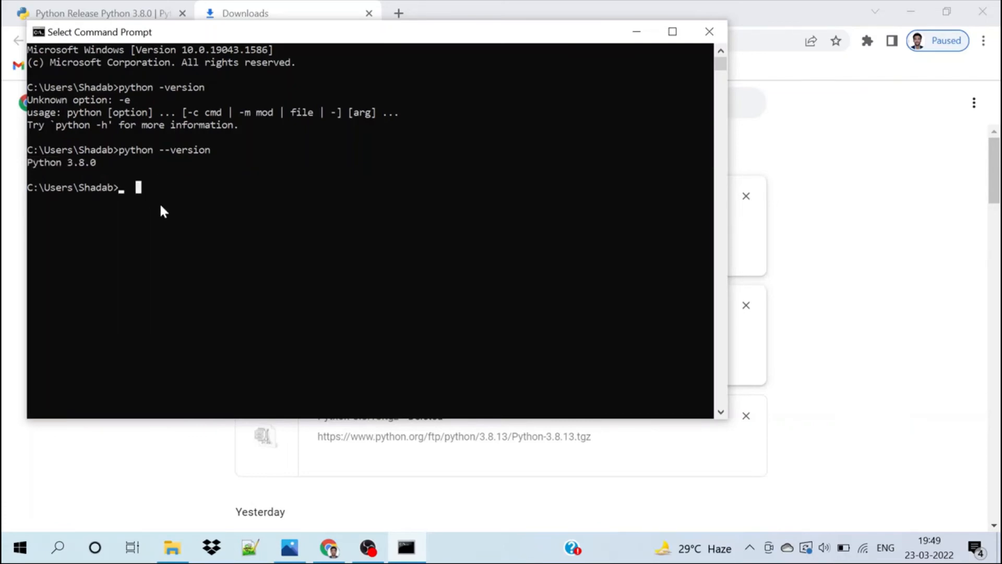
type("pip install chatterbot")
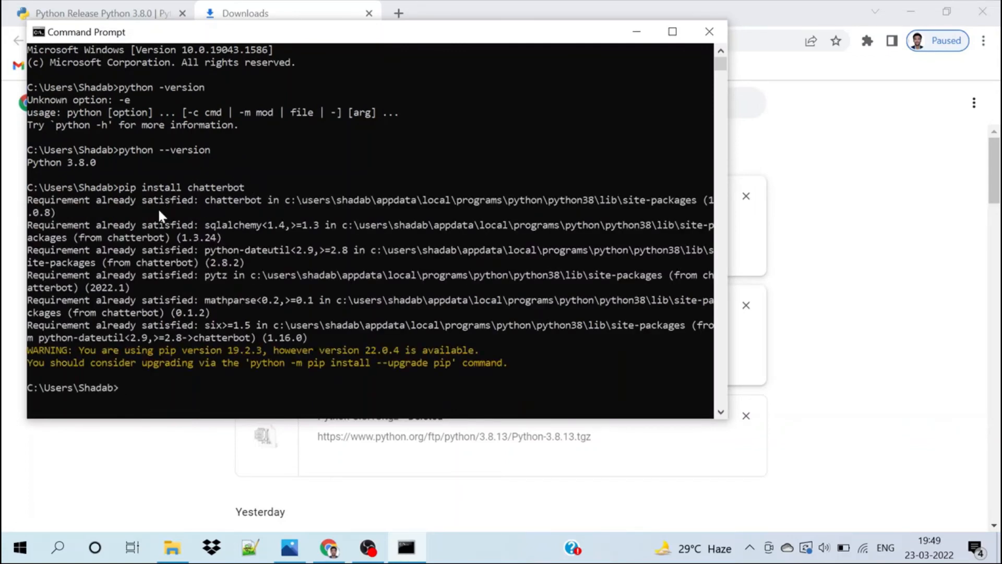
mouse_move(51, 214)
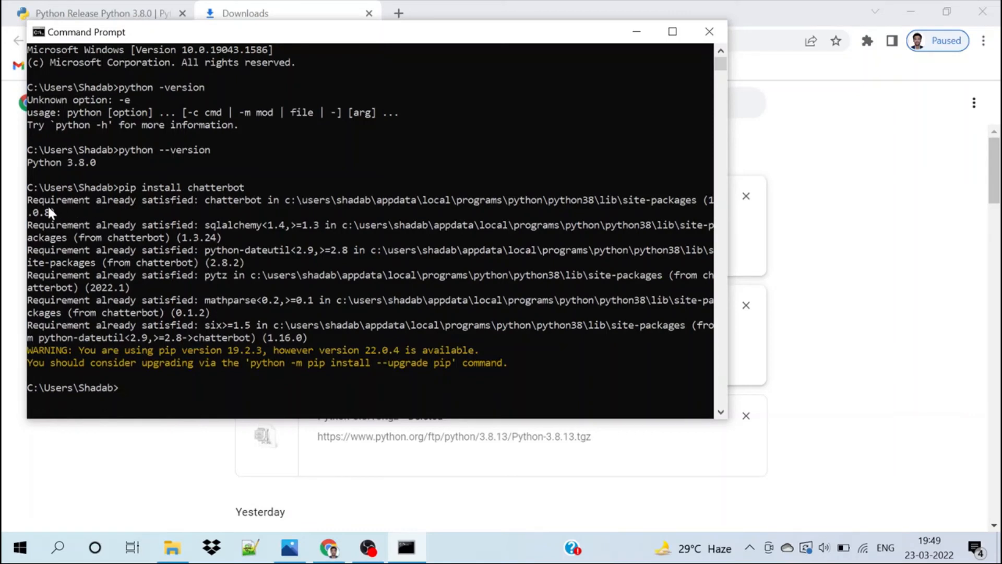